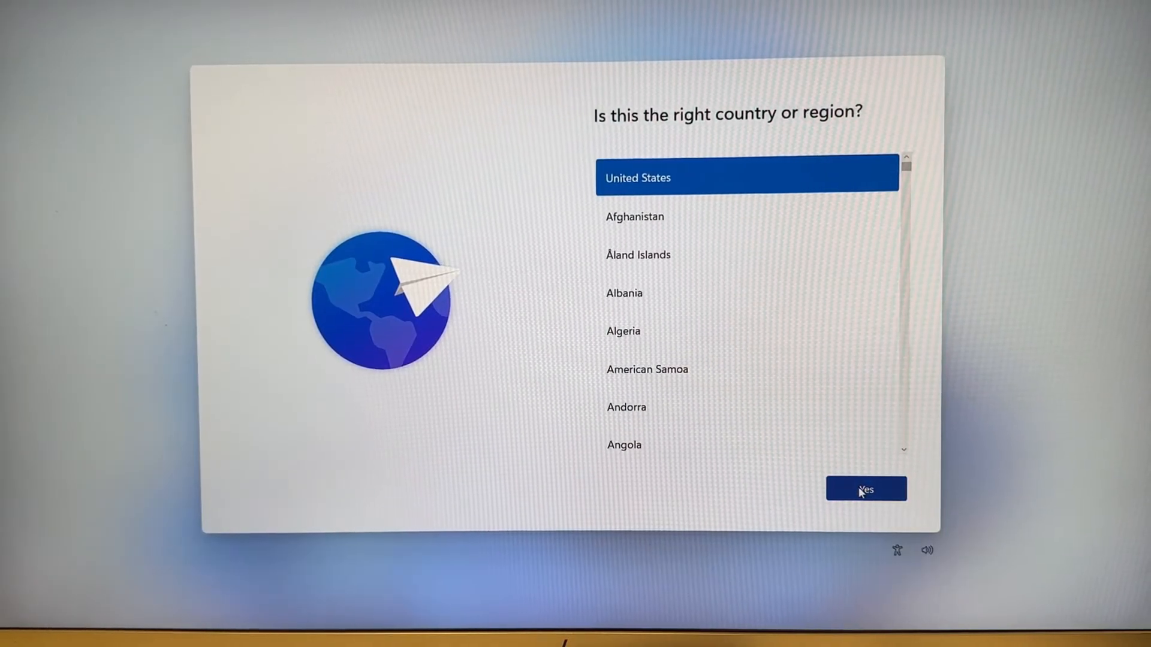
Step: Confirm United States region and US keyboard, skipping a second keyboard layout
{"action": "left_click", "coordinate": [866, 489]}
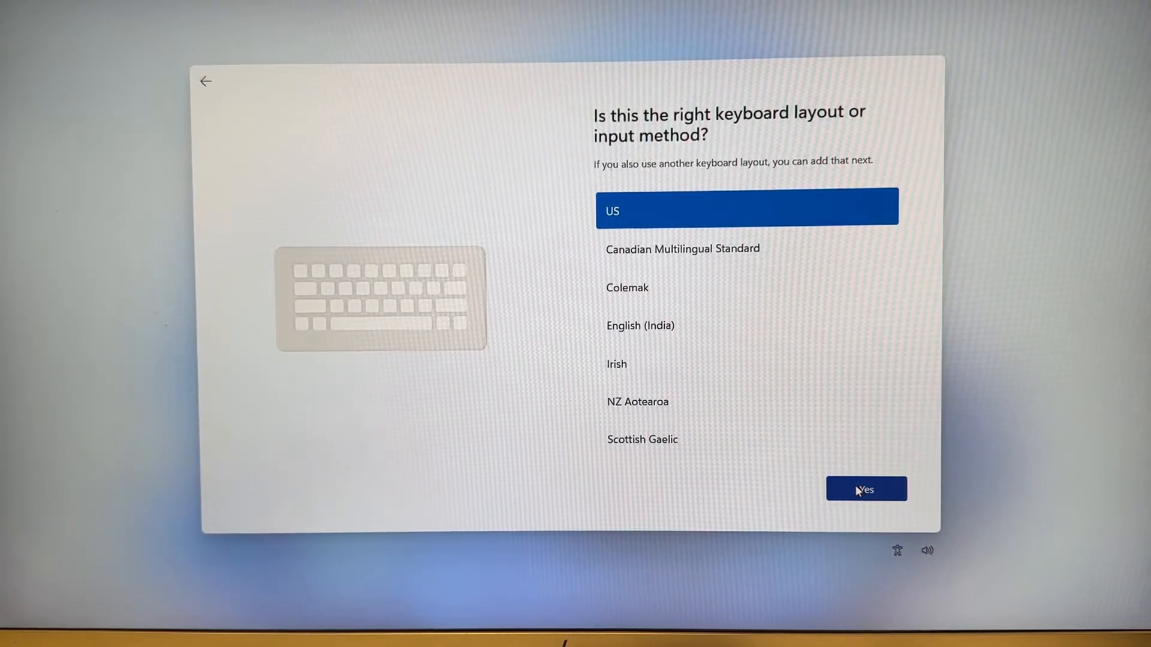
{"action": "left_click", "coordinate": [866, 489]}
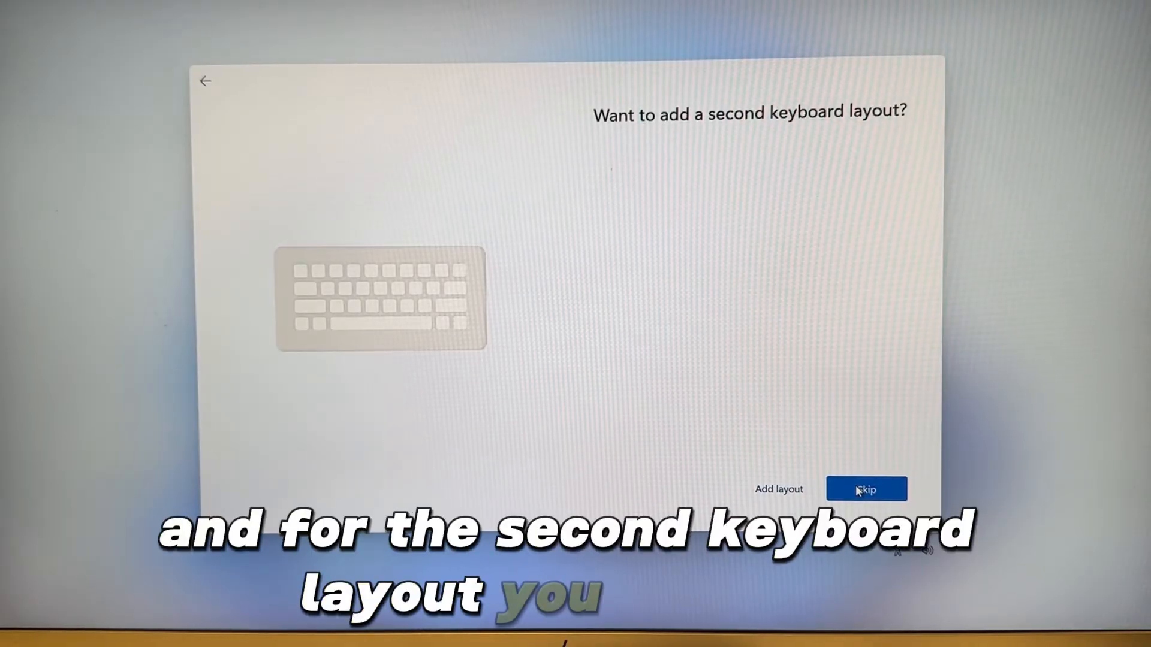
{"action": "left_click", "coordinate": [867, 489]}
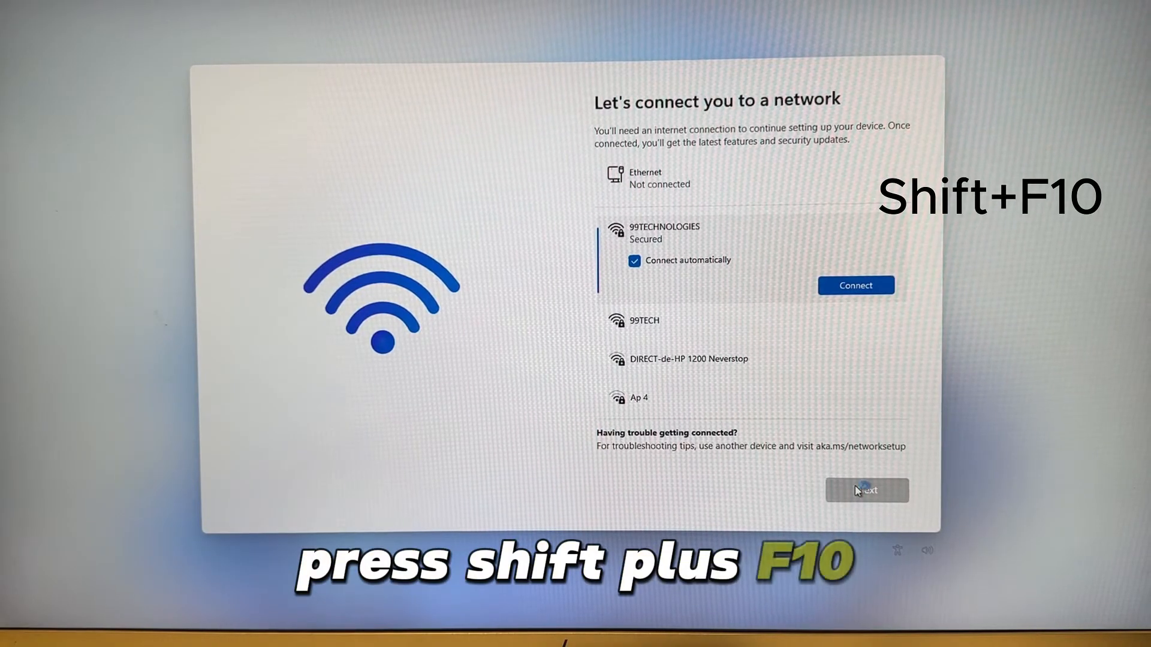
Step: Run 'oobe\bypassnro' from a Shift+F10 Command Prompt to restart setup offline
{"action": "key", "text": "Shift+F10"}
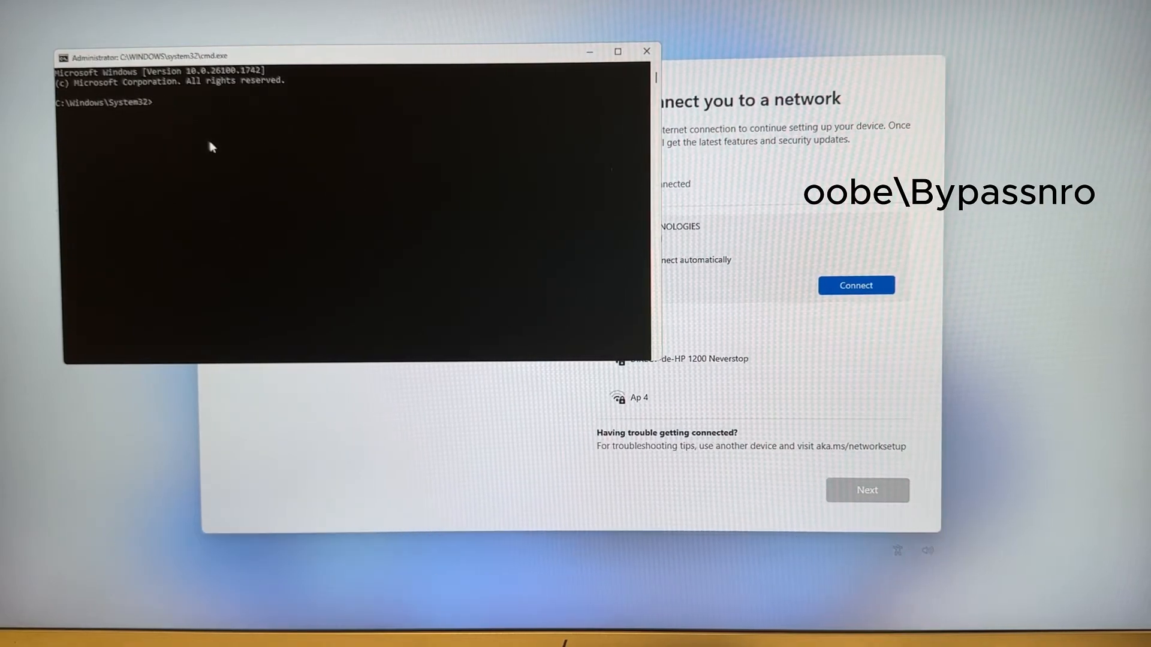
{"action": "type", "text": "oobe"}
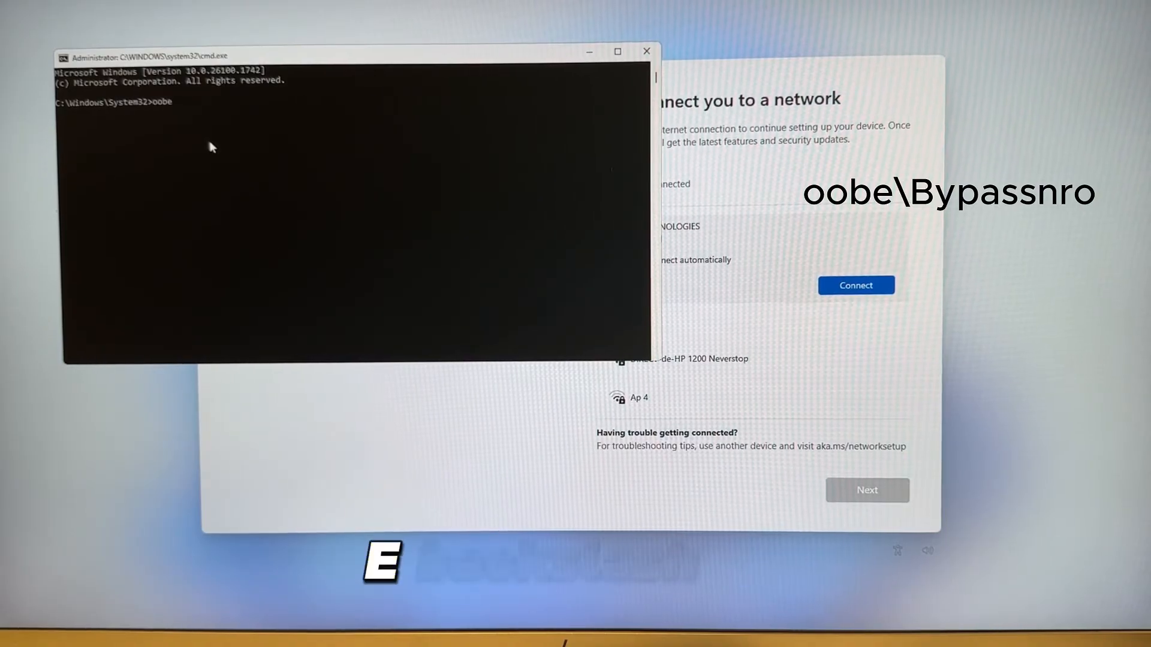
{"action": "type", "text": "\\b"}
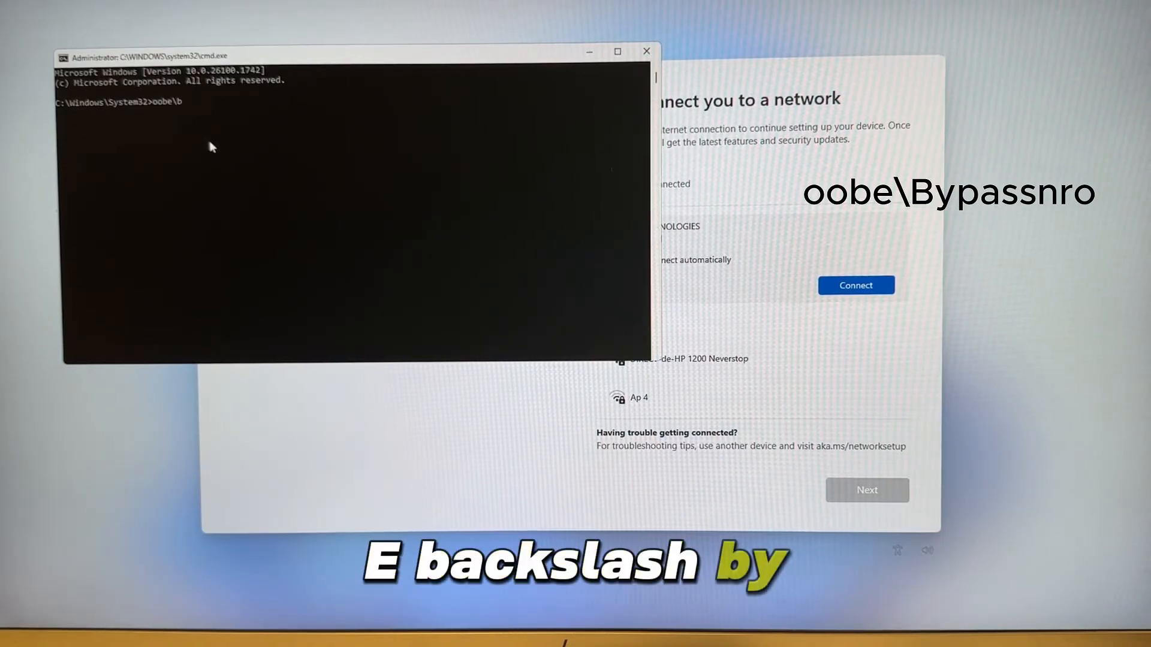
{"action": "type", "text": "ypa"}
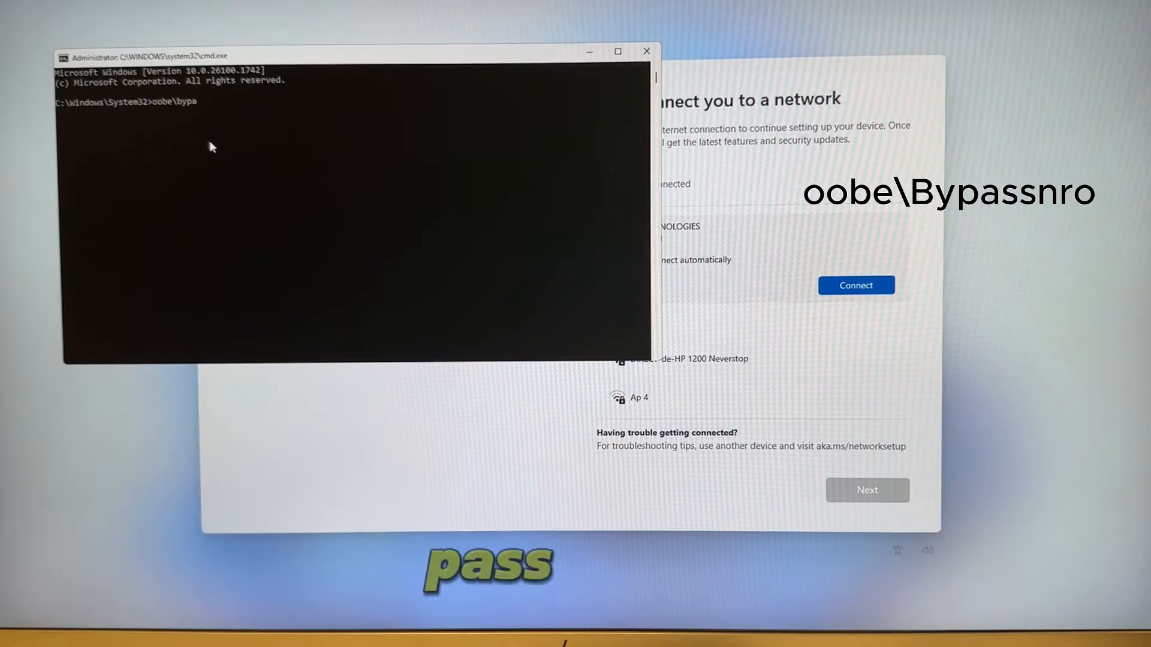
{"action": "type", "text": "ssn"}
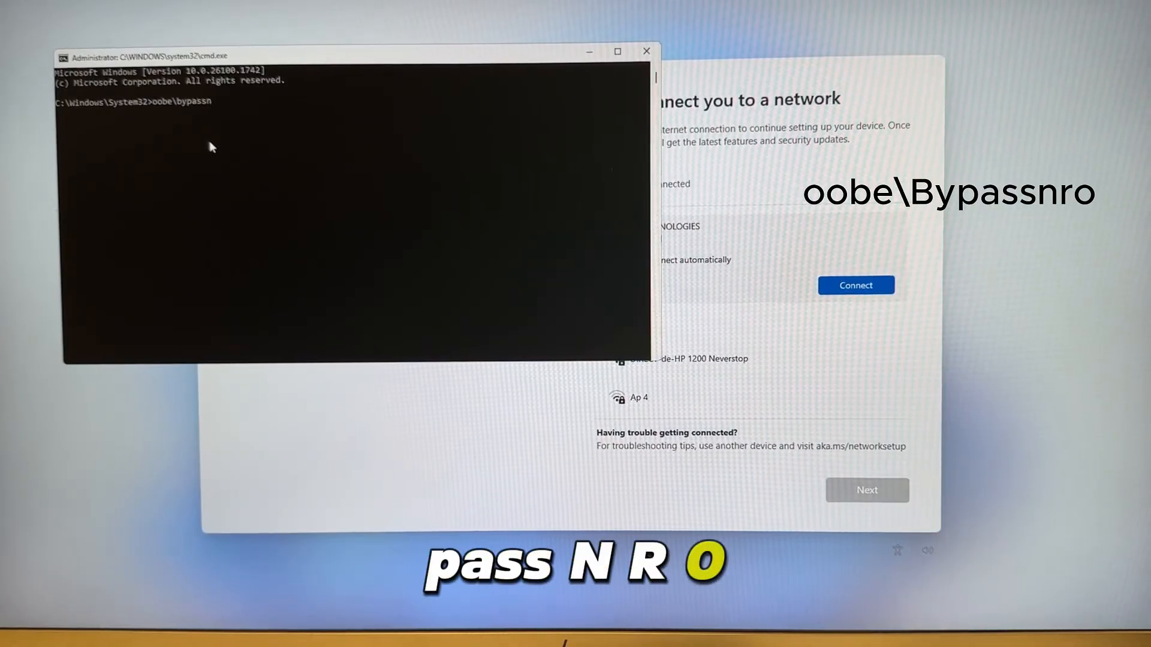
{"action": "type", "text": "ro"}
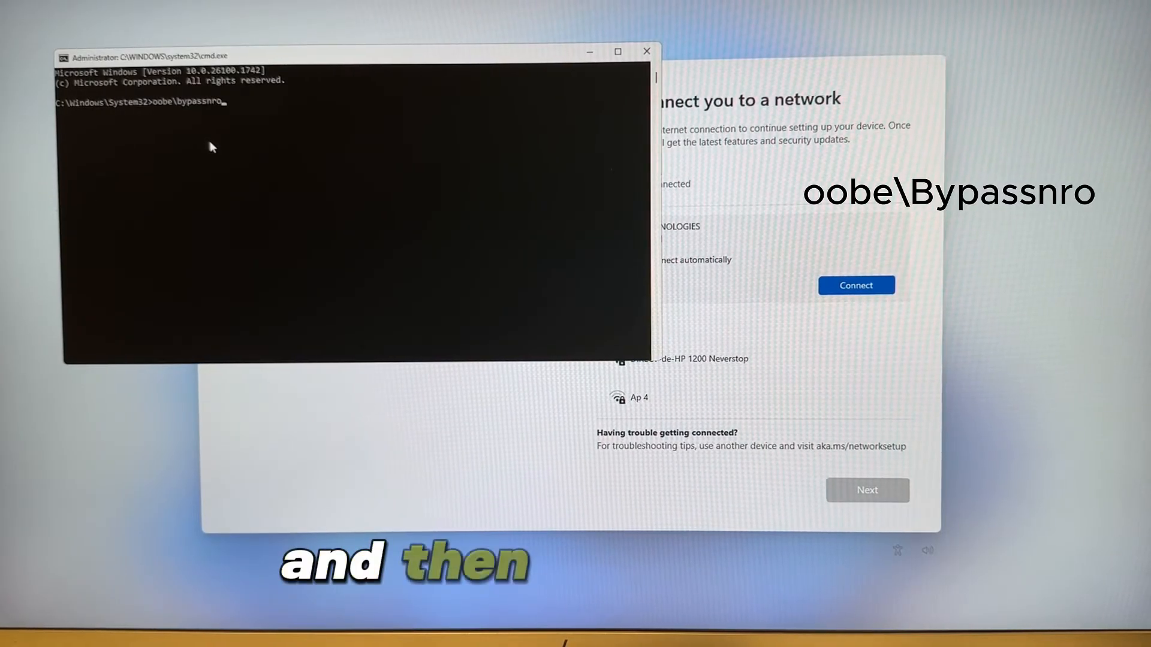
{"action": "key", "text": "enter"}
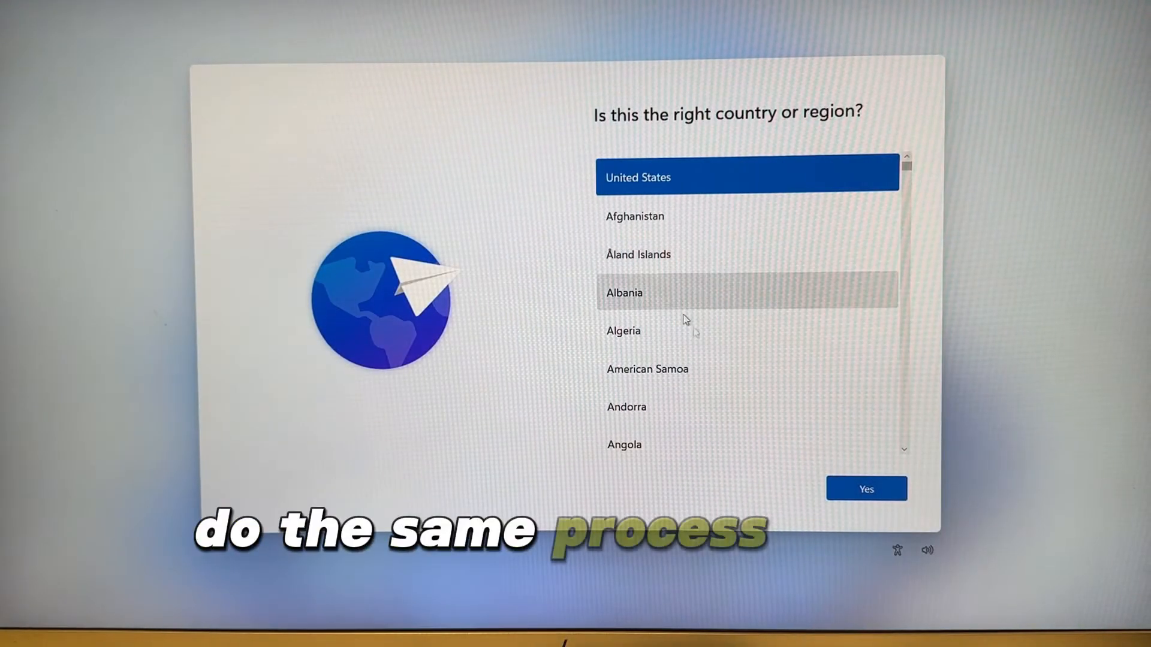
Step: Reconfirm United States region and US keyboard after the restart, with no second layout
{"action": "left_click", "coordinate": [865, 489]}
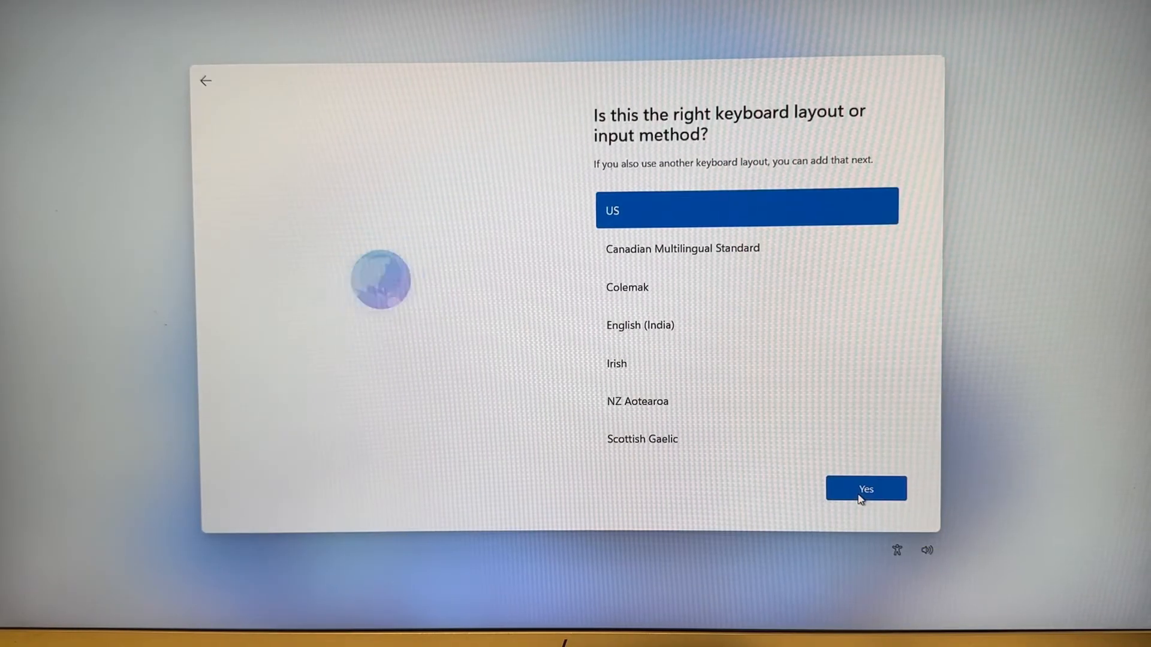
{"action": "left_click", "coordinate": [865, 490]}
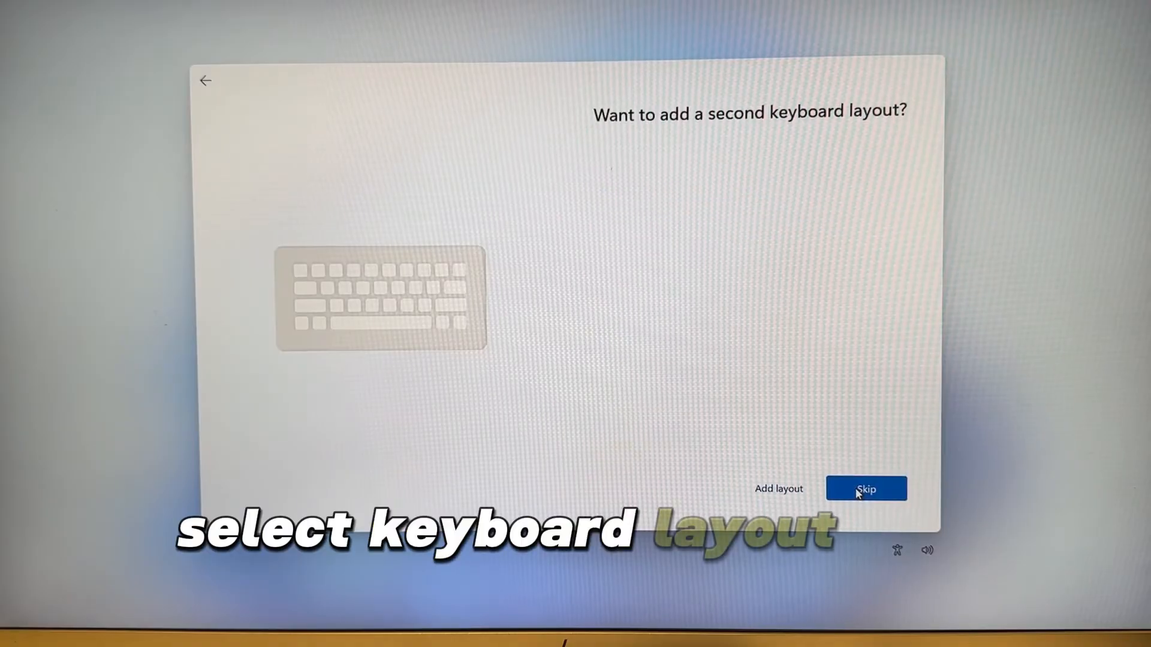
{"action": "left_click", "coordinate": [866, 489]}
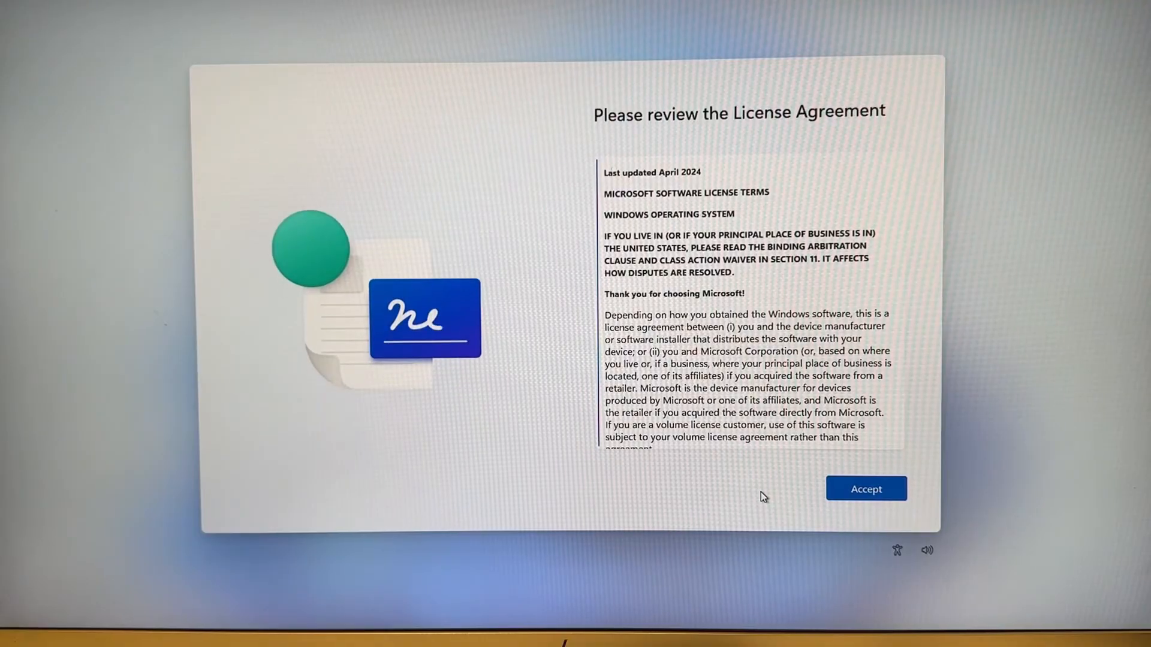
Step: Scroll through the Windows 11 license agreement and accept it
{"action": "scroll", "scroll_direction": "down", "scroll_amount": 3}
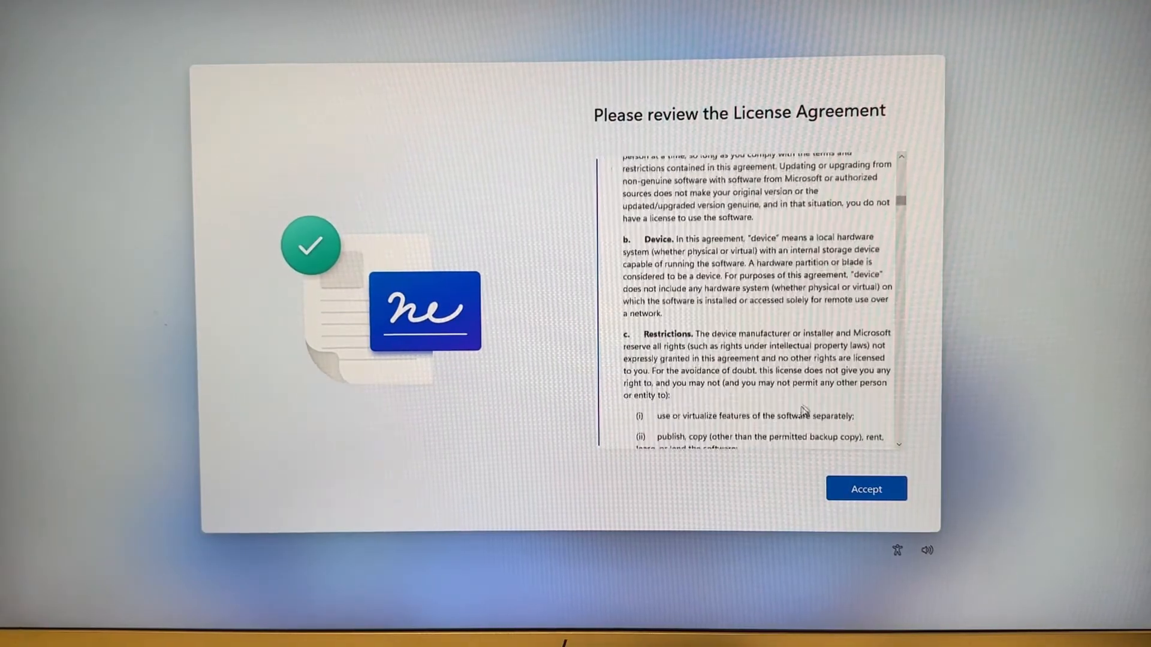
{"action": "scroll", "scroll_direction": "down", "scroll_amount": 3}
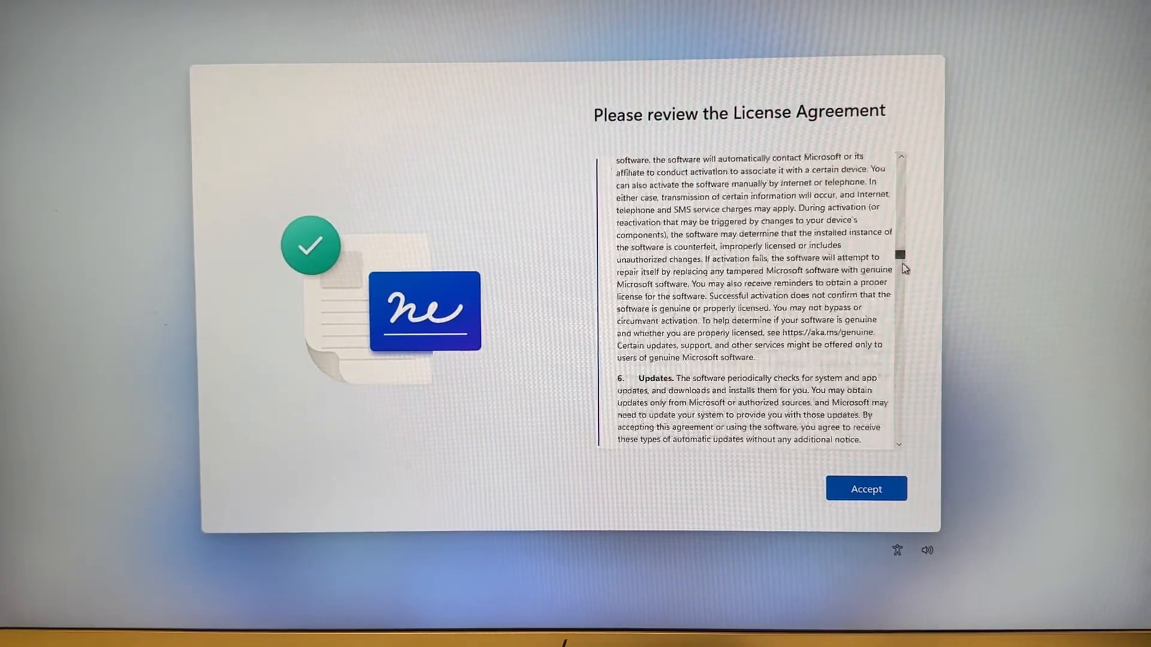
{"action": "left_click", "coordinate": [866, 488]}
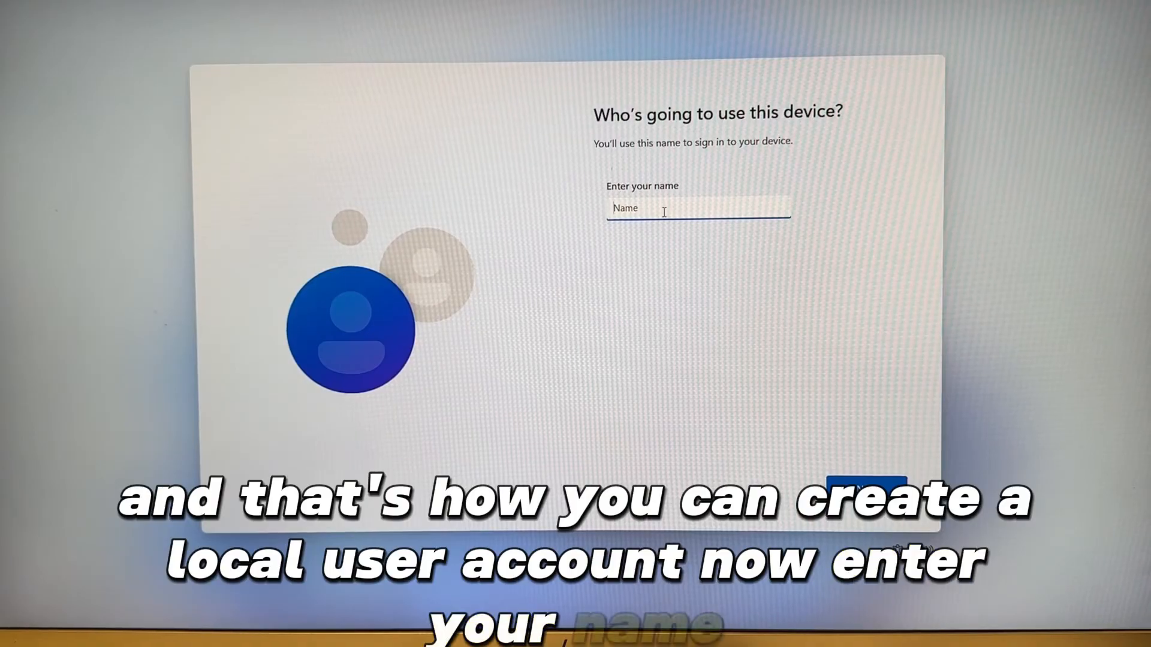
Step: Create local account 'MaxE' with a blank password and accept default privacy settings
{"action": "type", "text": "MaxE"}
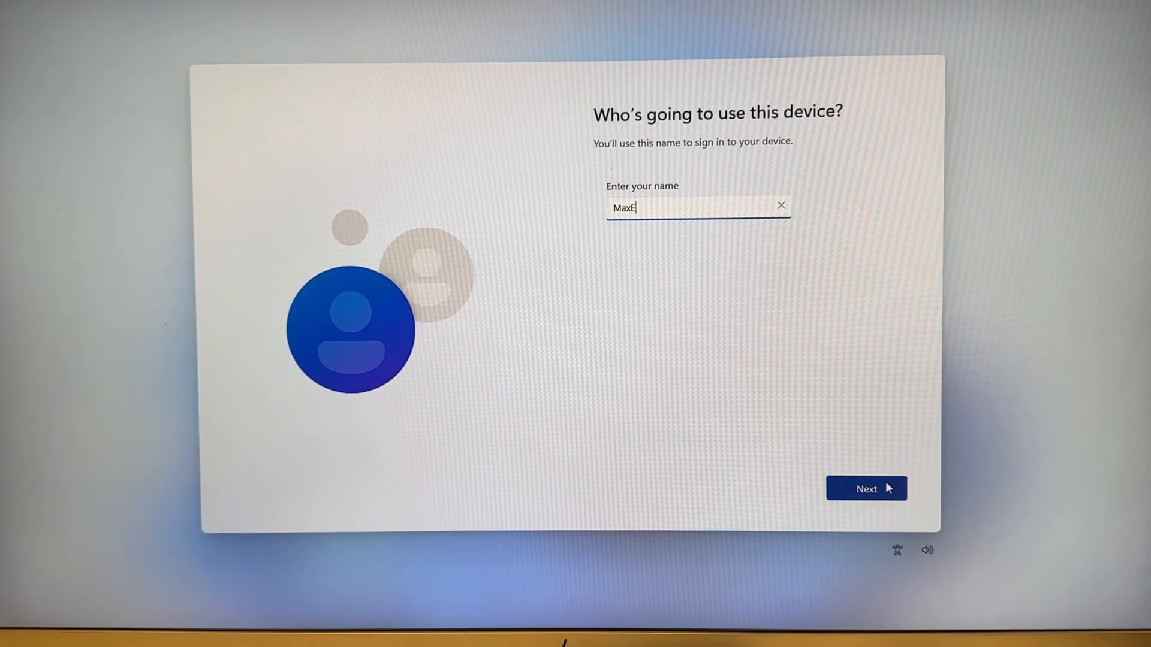
{"action": "left_click", "coordinate": [866, 489]}
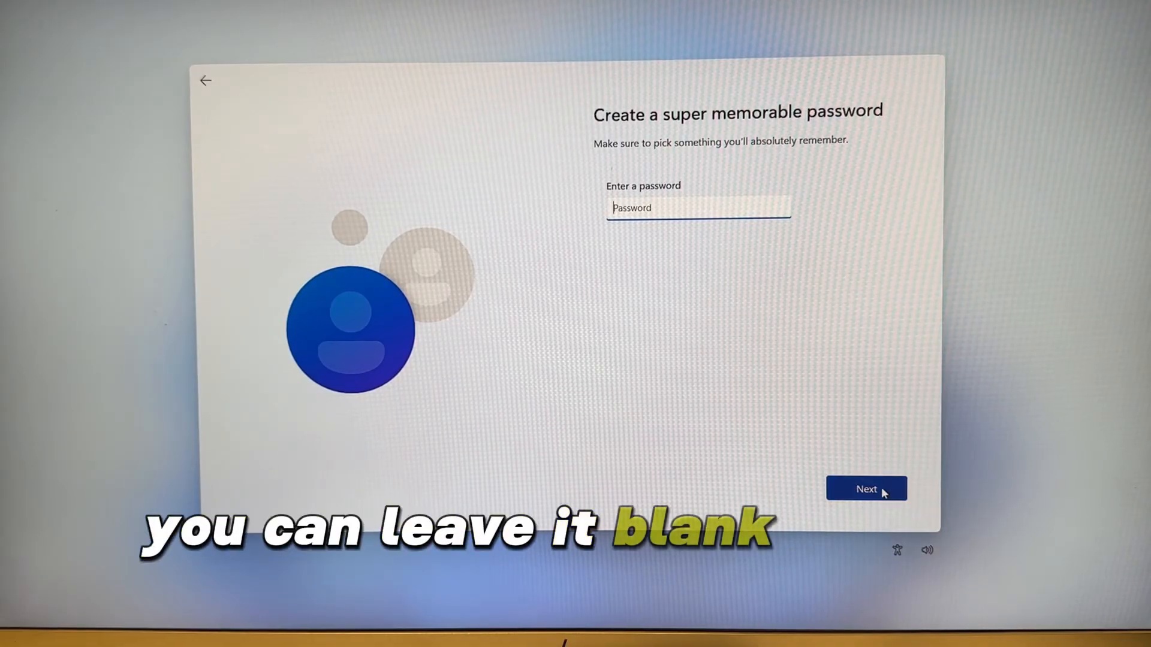
{"action": "left_click", "coordinate": [866, 489]}
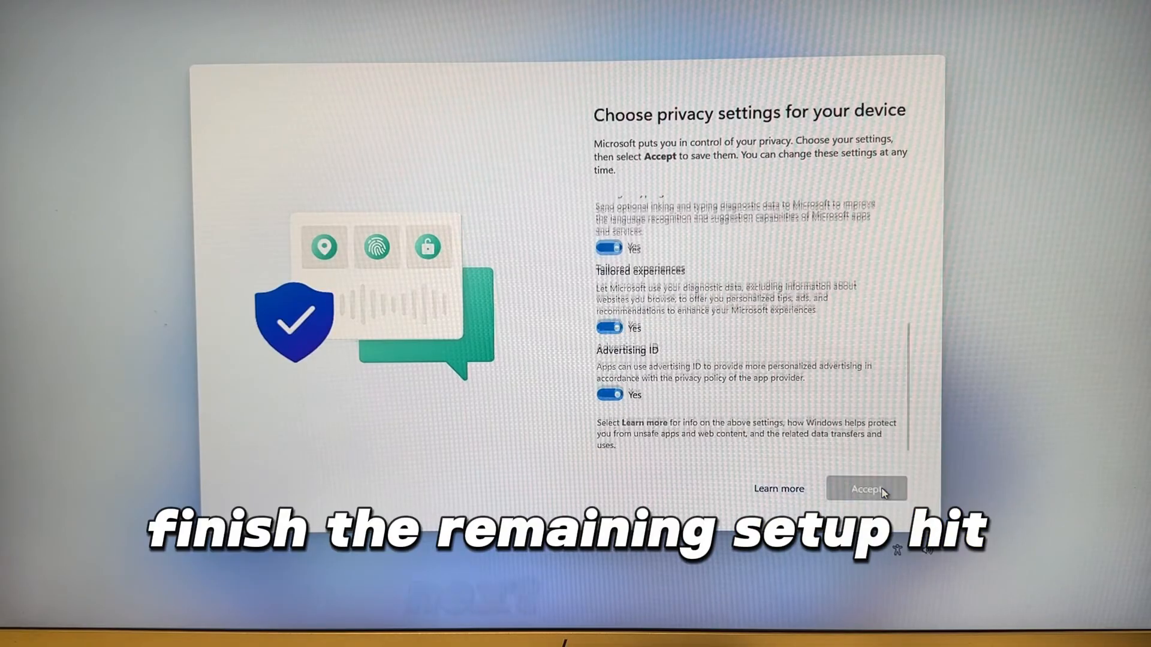
{"action": "left_click", "coordinate": [866, 489]}
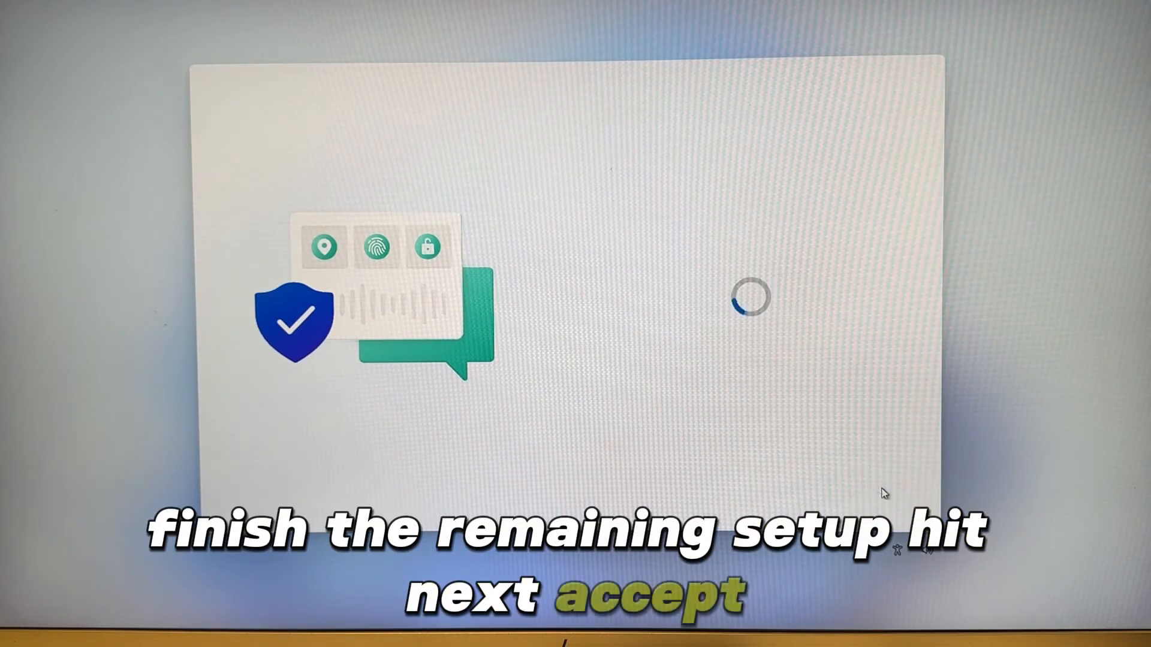